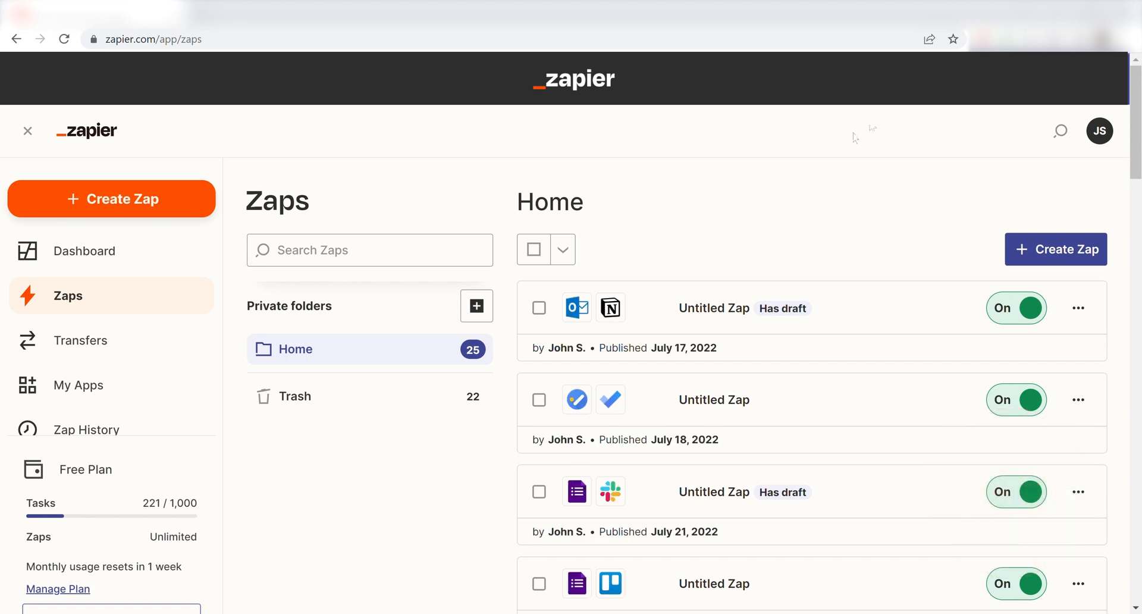
mouse_move(824, 167)
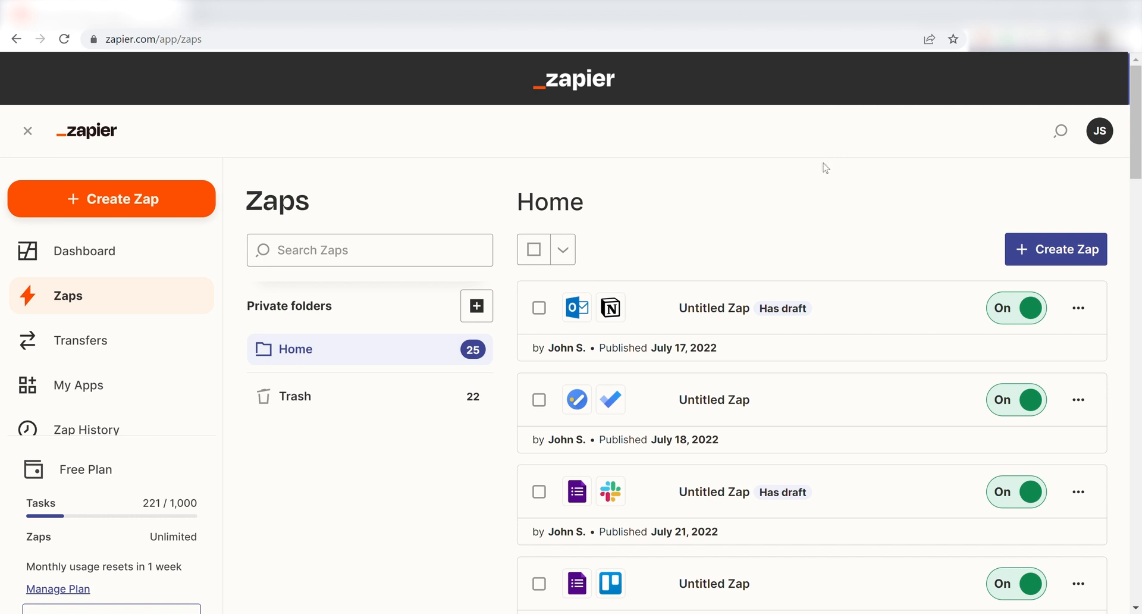
mouse_move(146, 210)
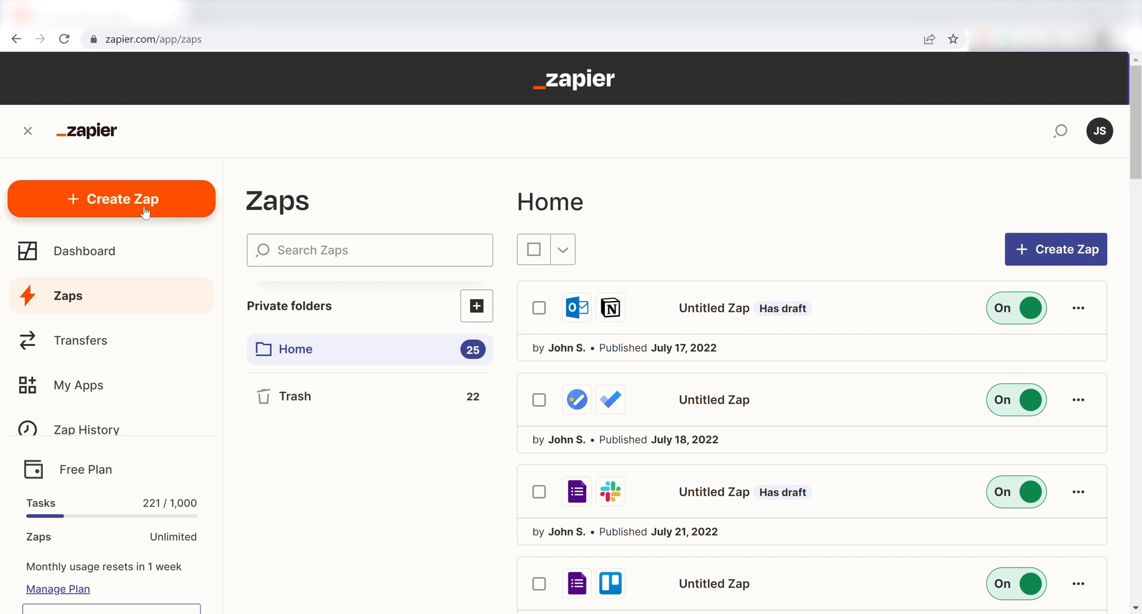
Step: Start creating a new Zap from the Zaps home page sidebar
click(111, 198)
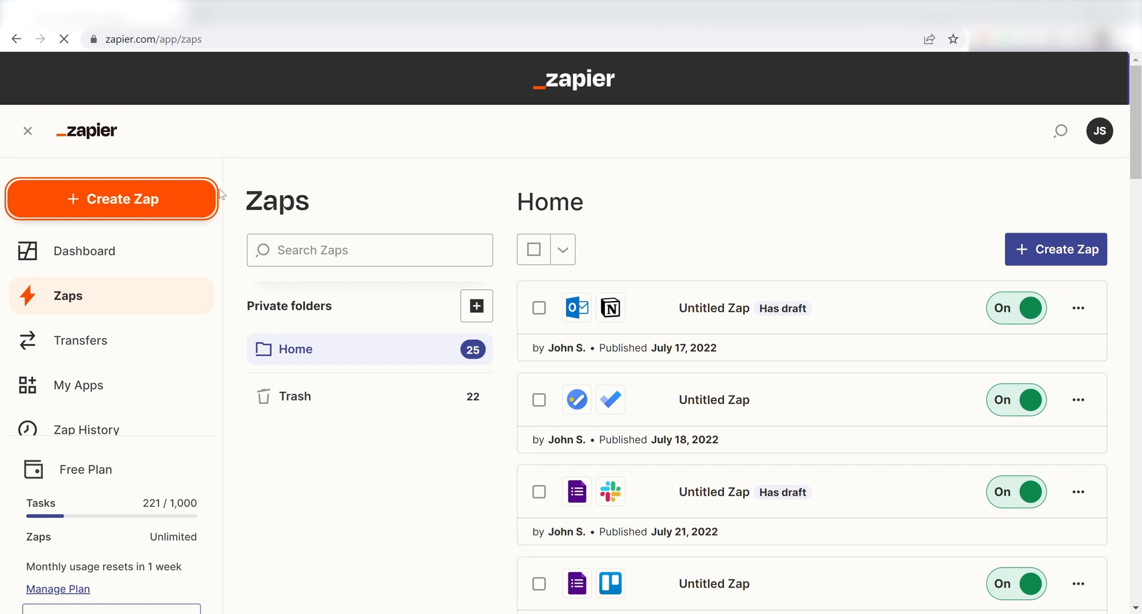
Step: Choose Microsoft To Do's New Task event as the trigger with the existing connected account
click(111, 198)
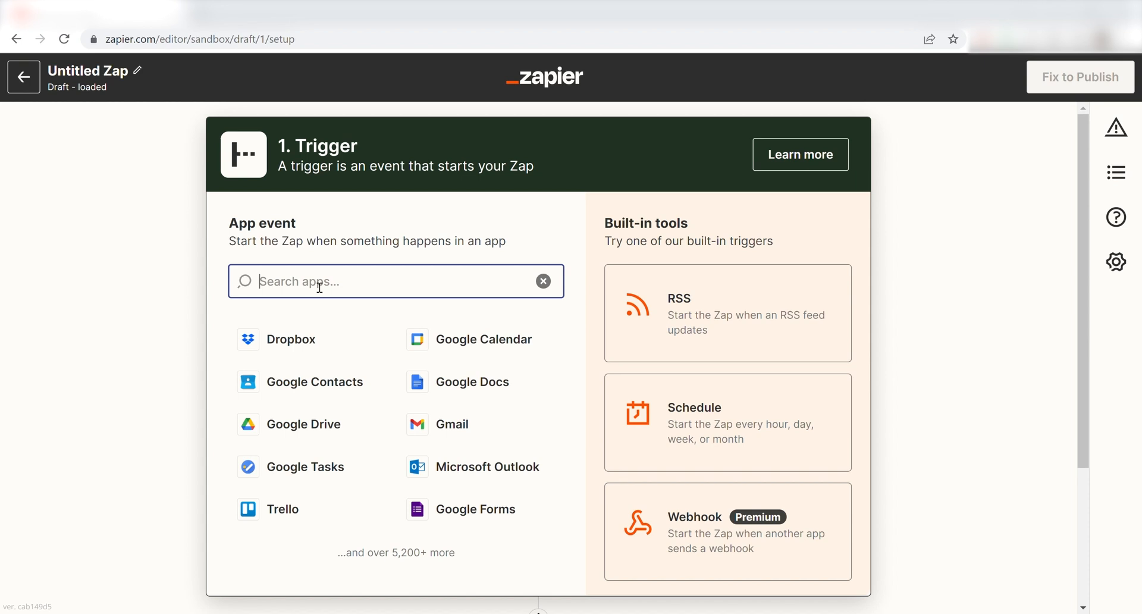
mouse_move(98, 434)
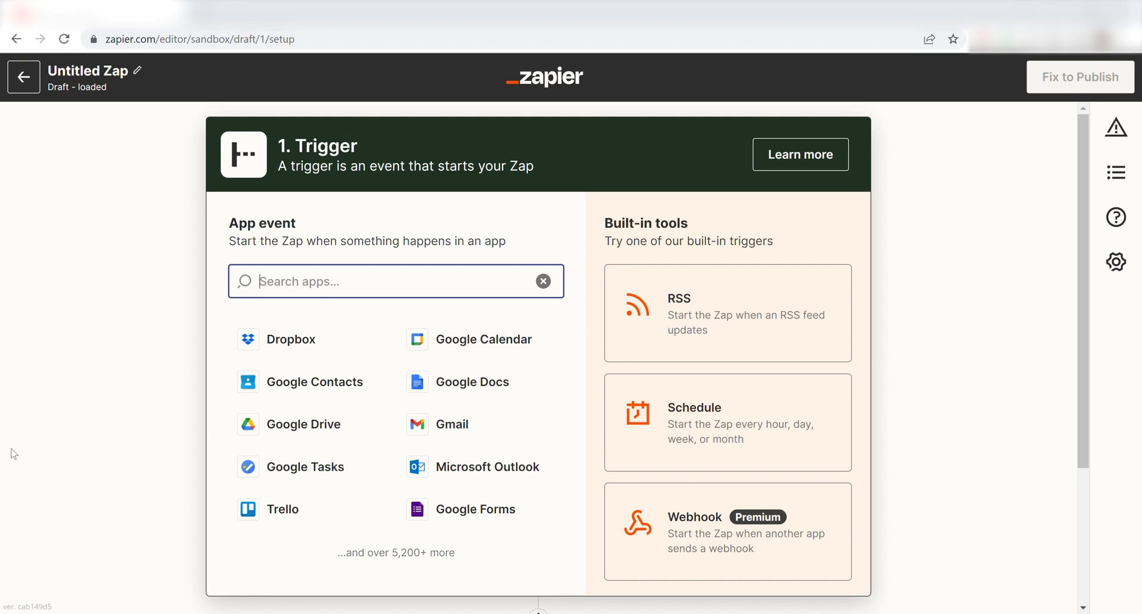
text(Microsoft to do)
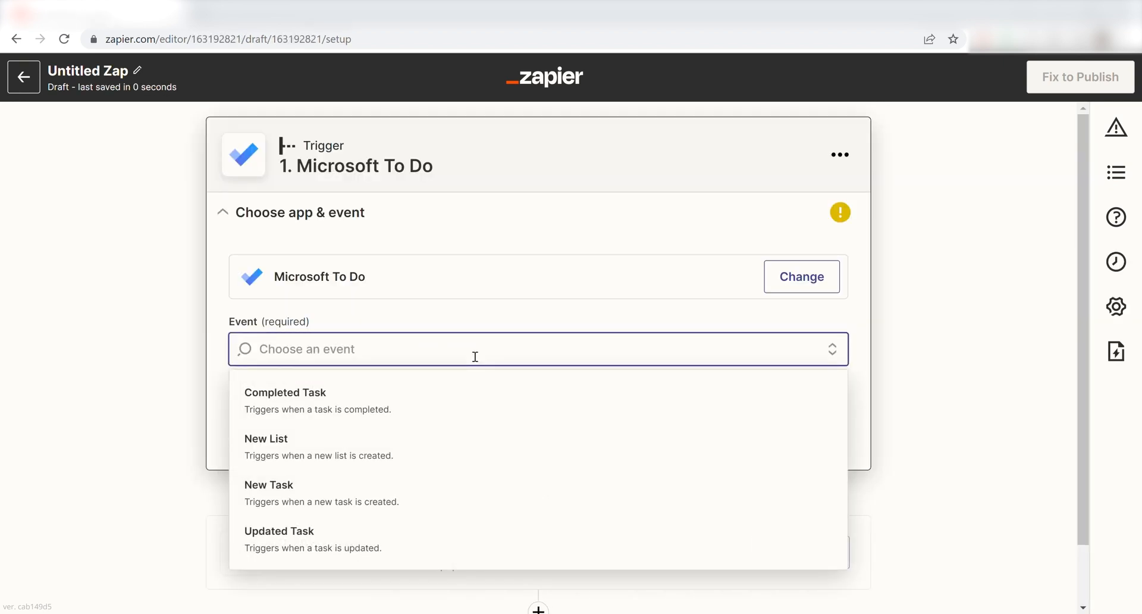
click(269, 484)
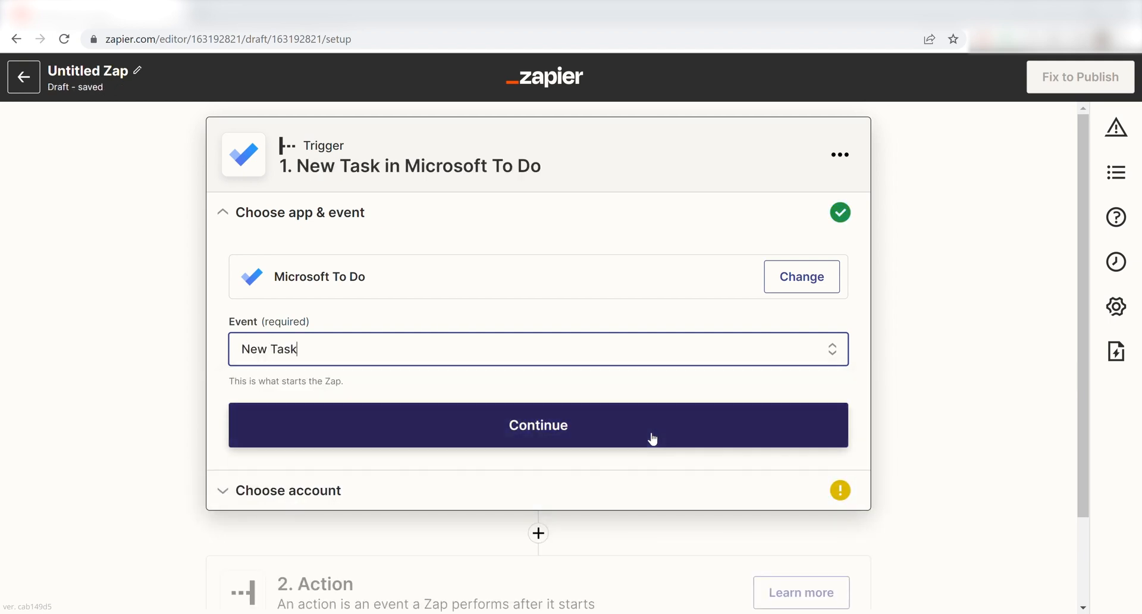
click(537, 425)
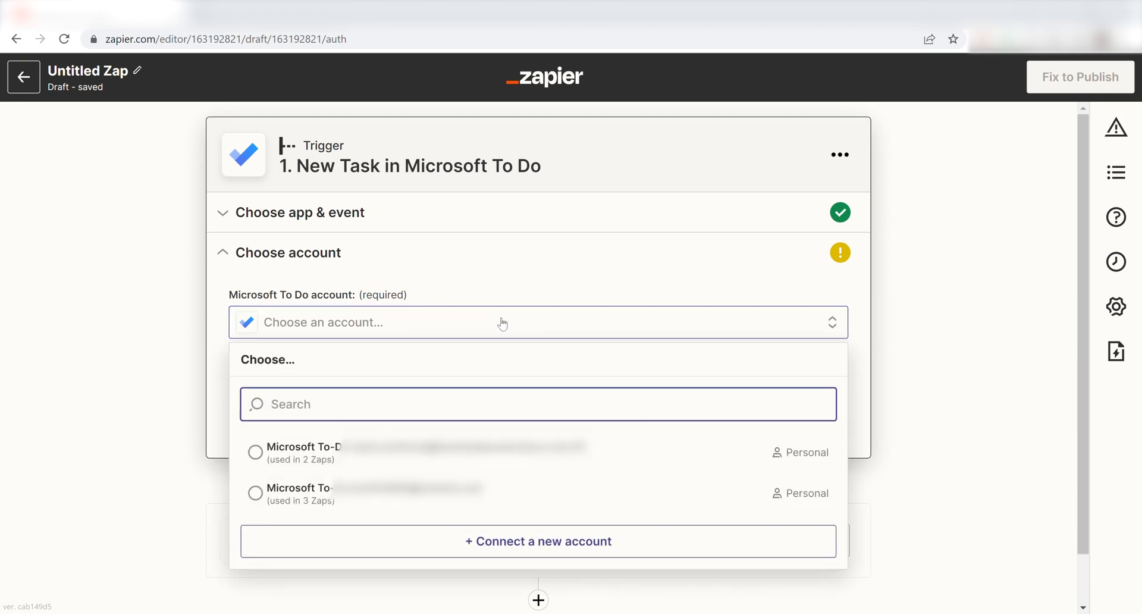
click(537, 540)
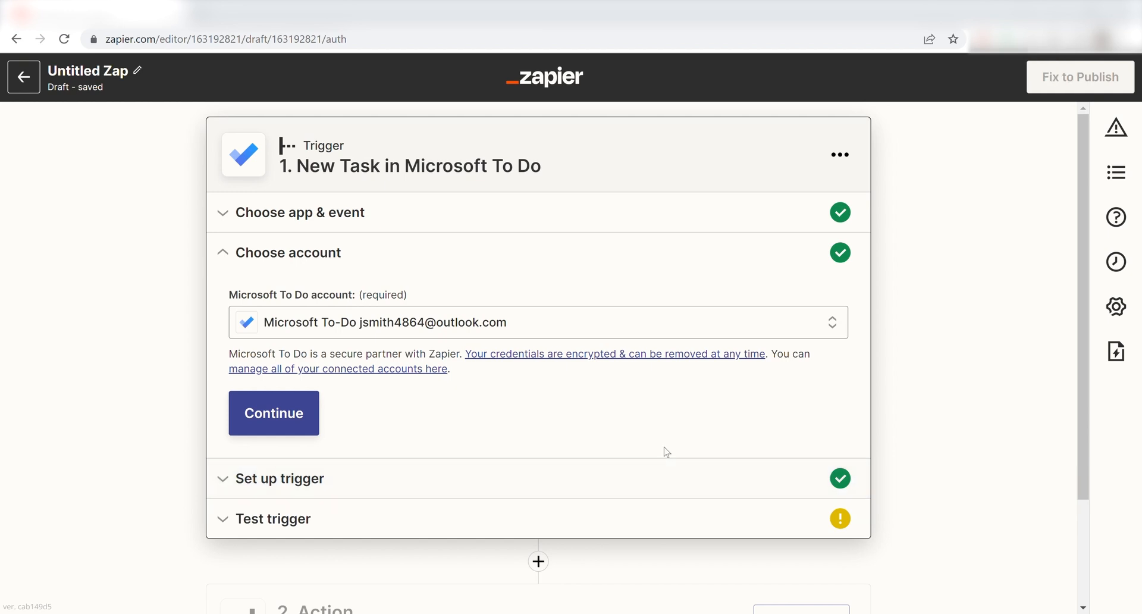
click(273, 413)
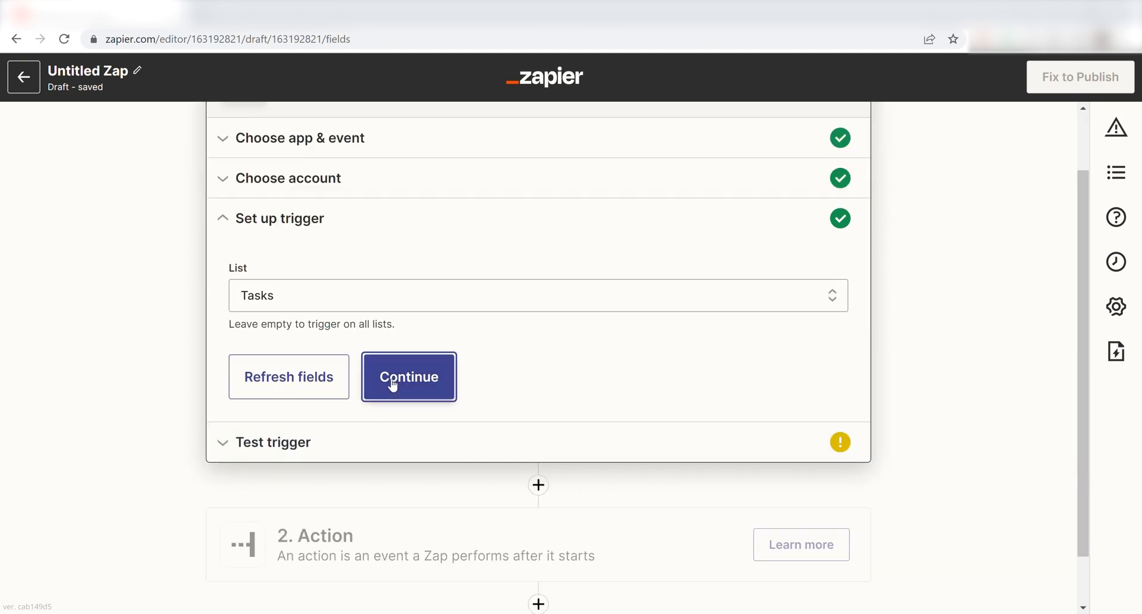
Step: Confirm the Tasks list and run a test of the New Task trigger
click(409, 376)
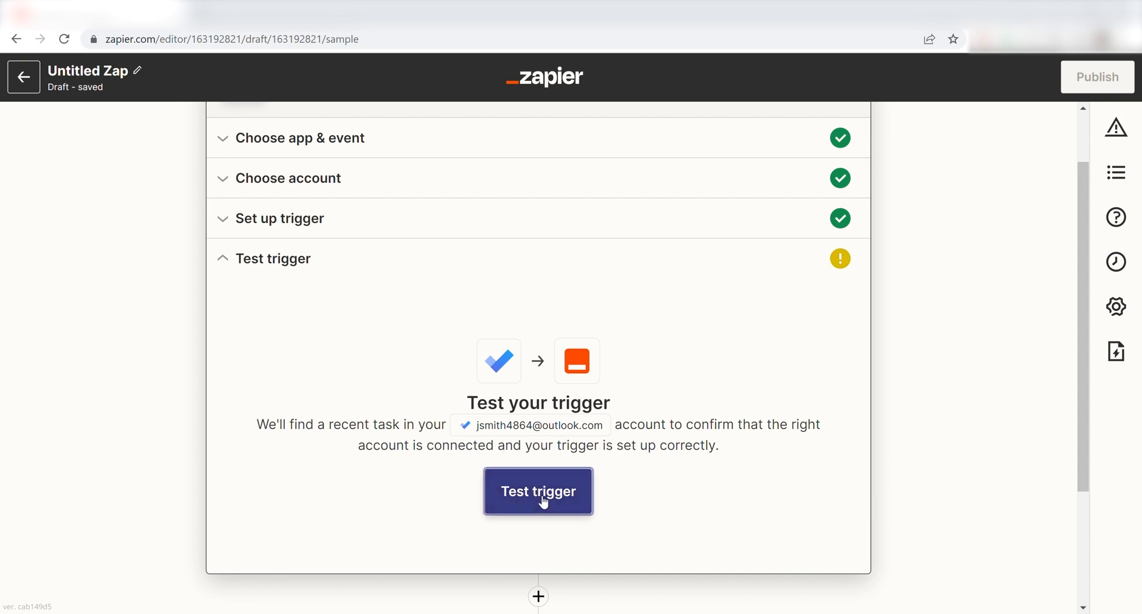
click(538, 491)
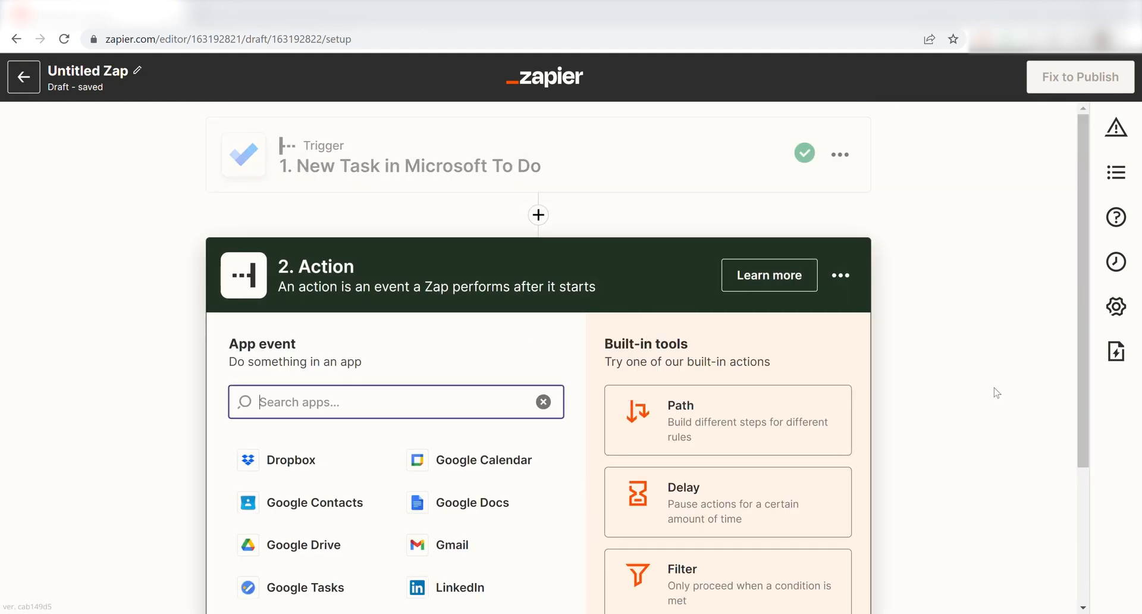
mouse_move(774, 511)
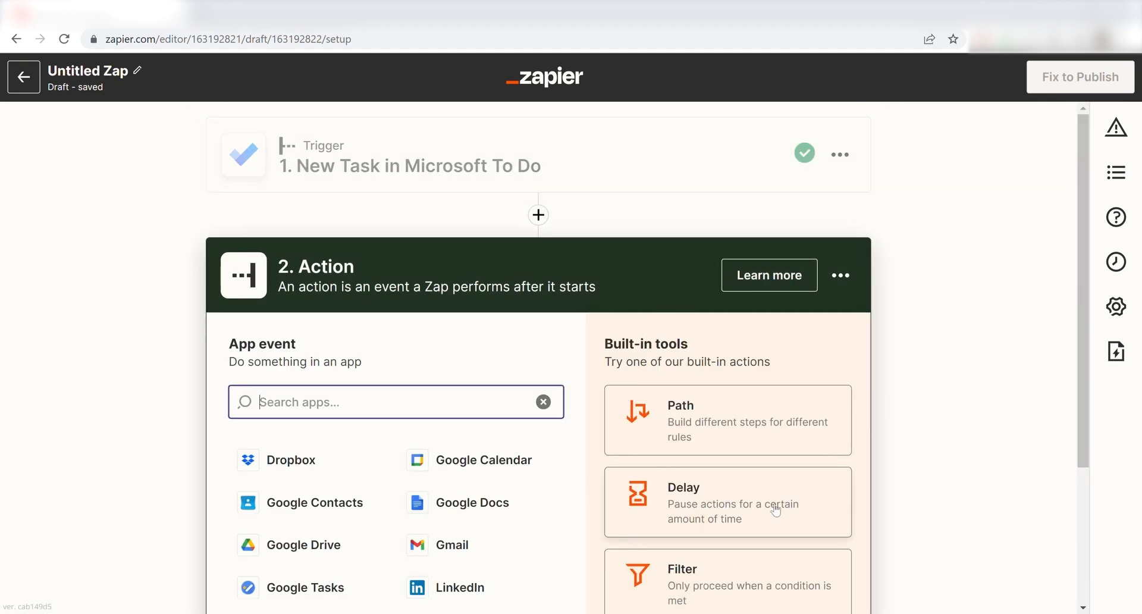
Step: Make the action Google Calendar's Create Detailed Event and grant Zapier access to the Google account
text(google calendar)
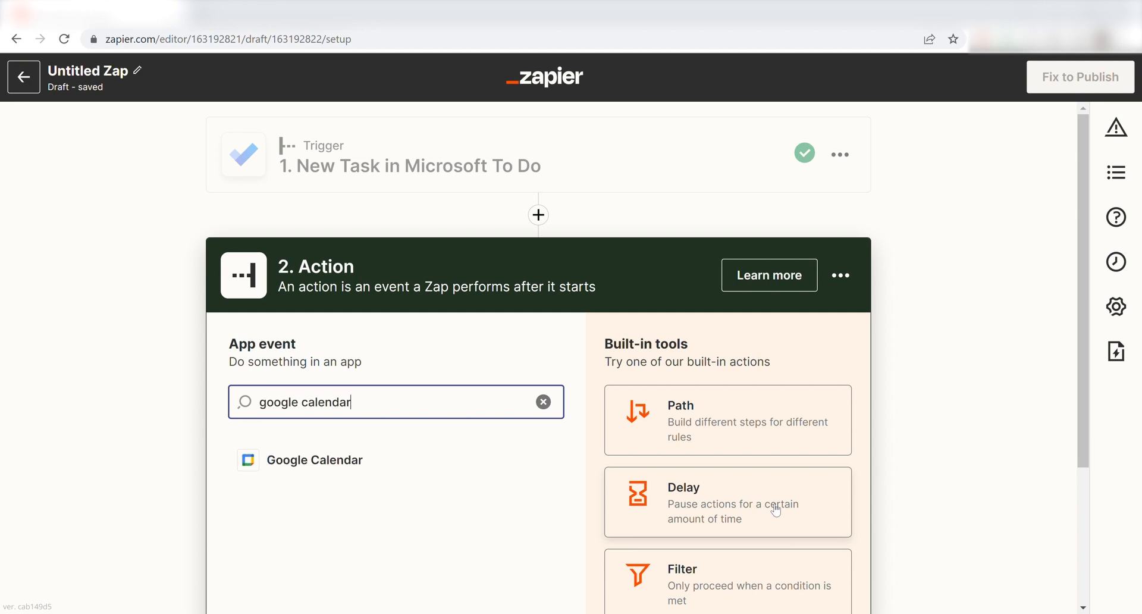
click(314, 459)
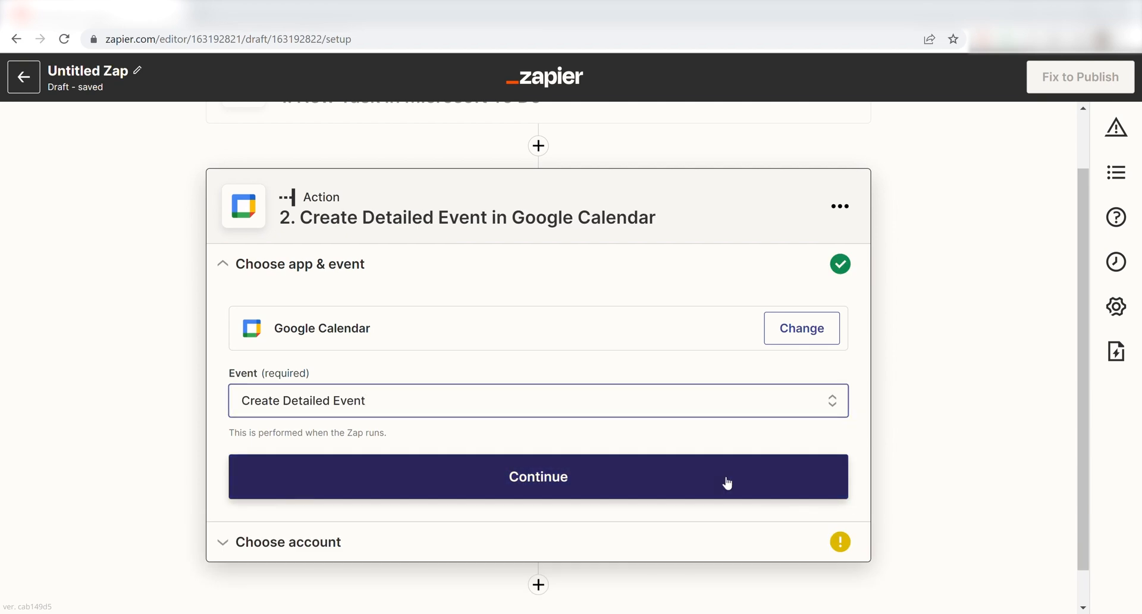
click(537, 492)
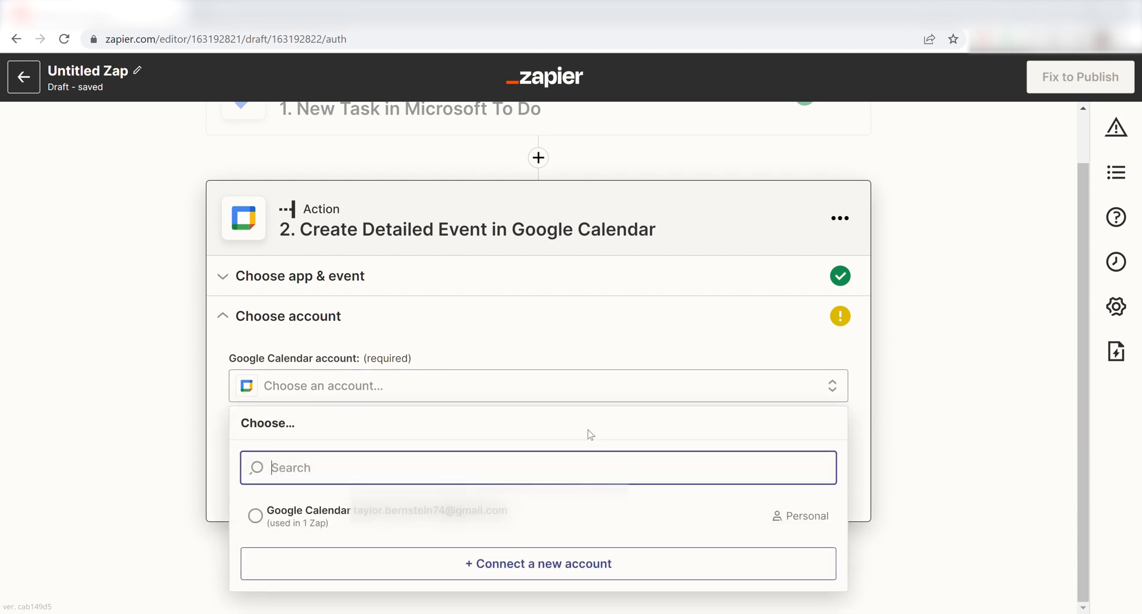
click(538, 563)
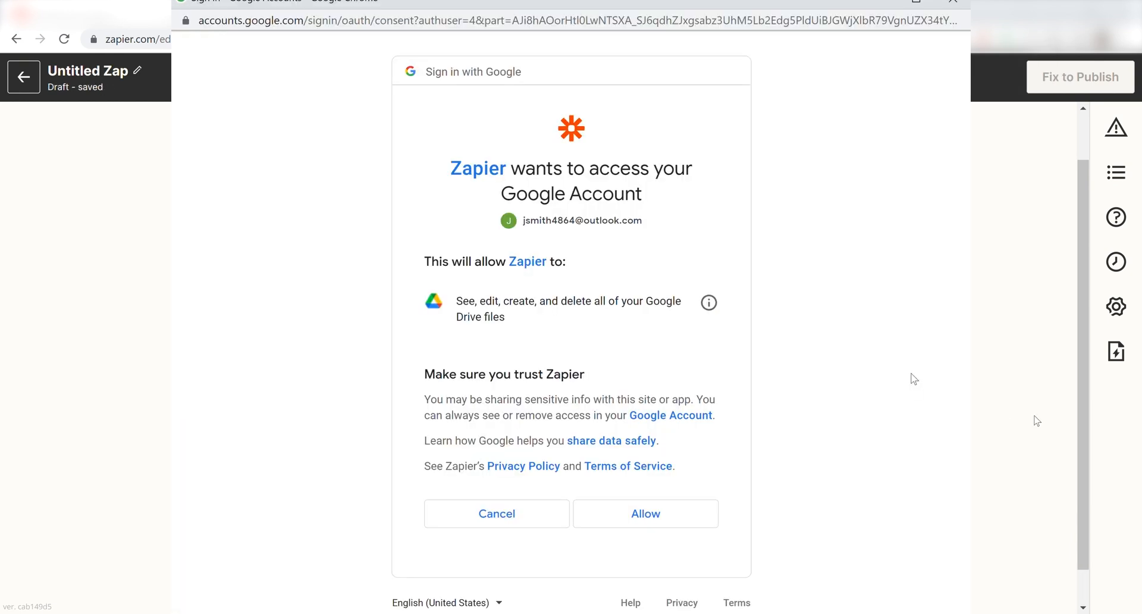
click(644, 513)
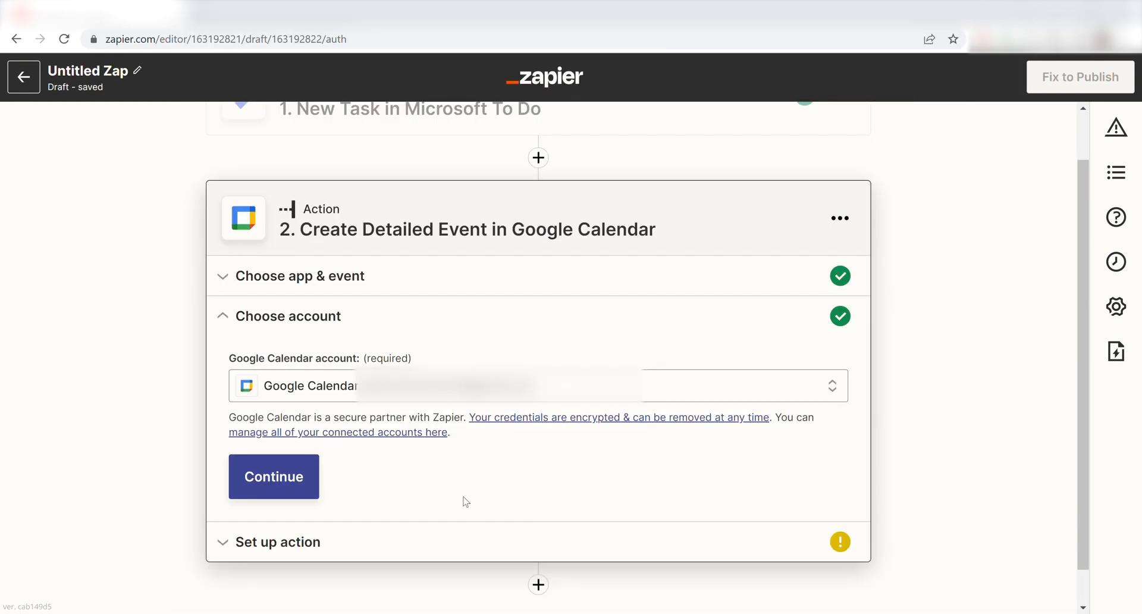
click(273, 476)
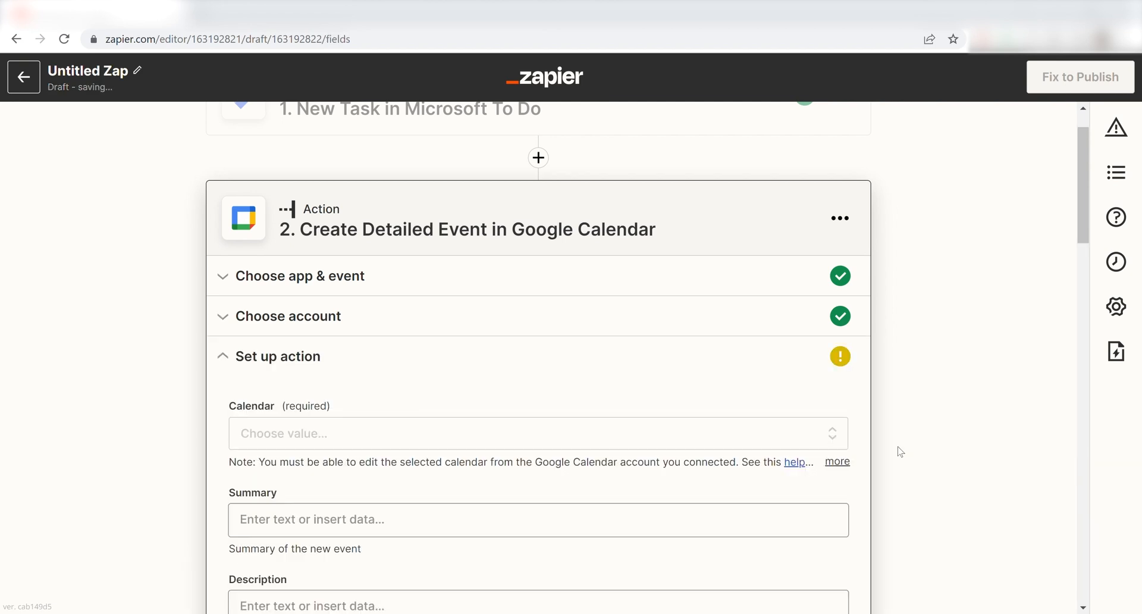
Step: Pick the target calendar and map Subject to Summary, Body Content to Description, Due Date Time to start and end
scroll(down, 3)
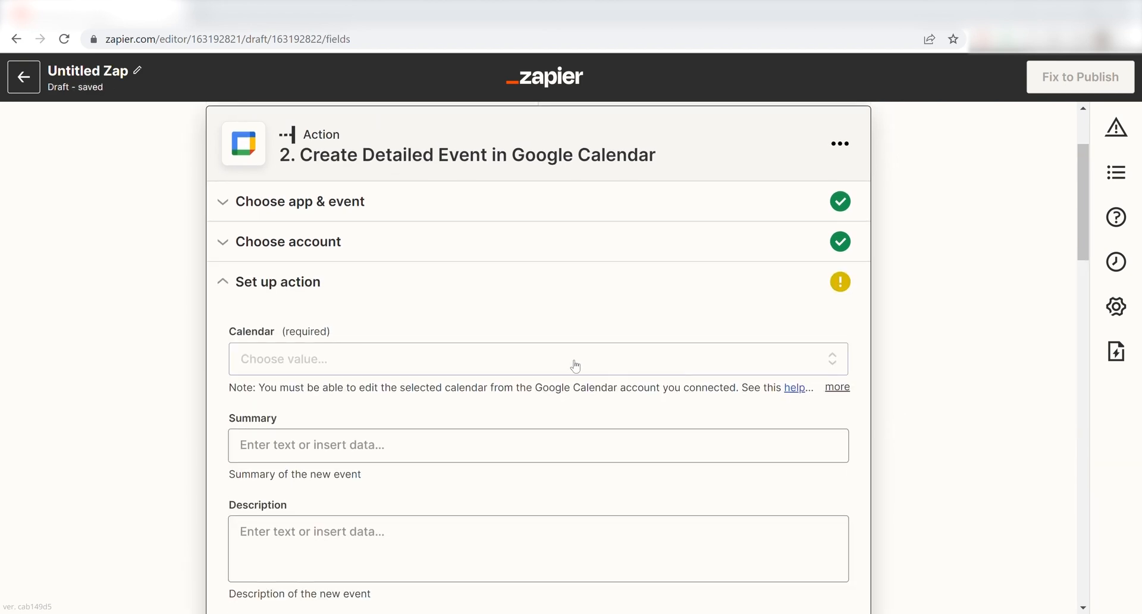
click(536, 365)
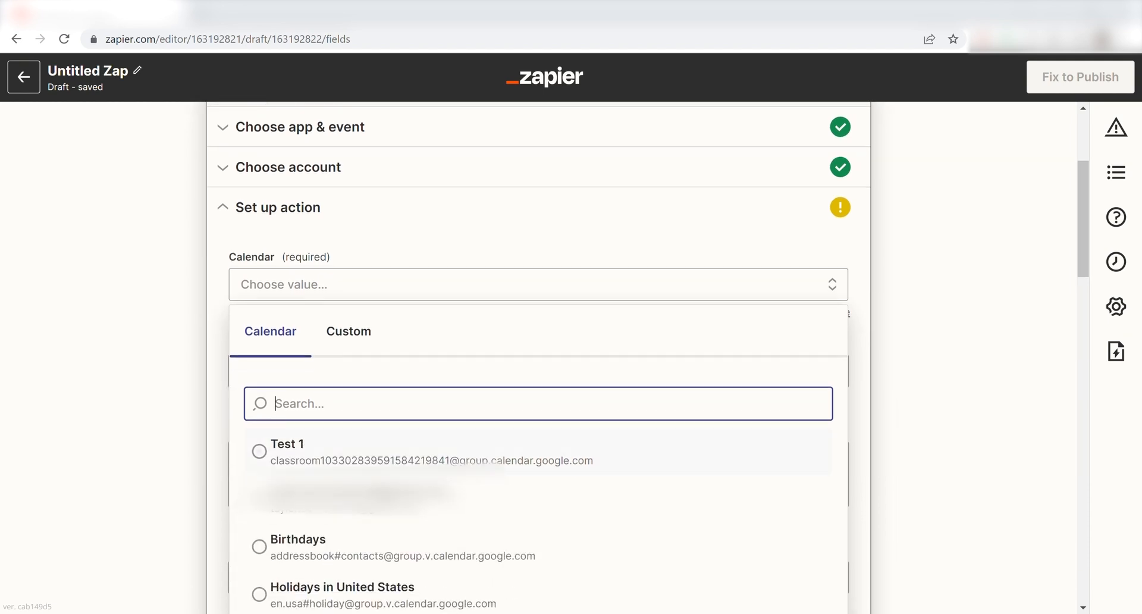
click(286, 451)
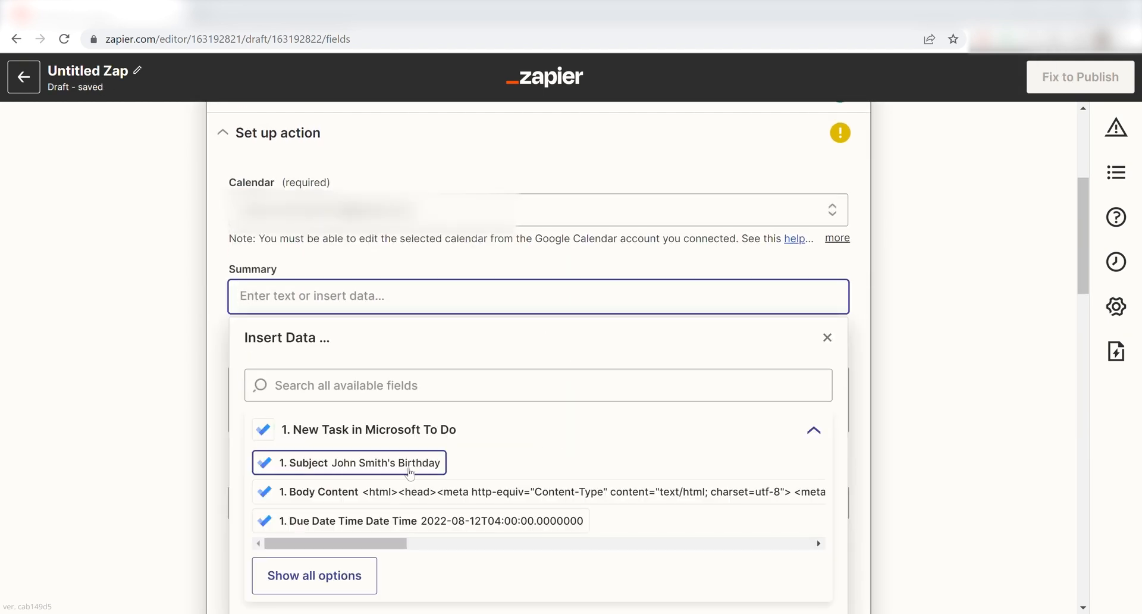
click(350, 463)
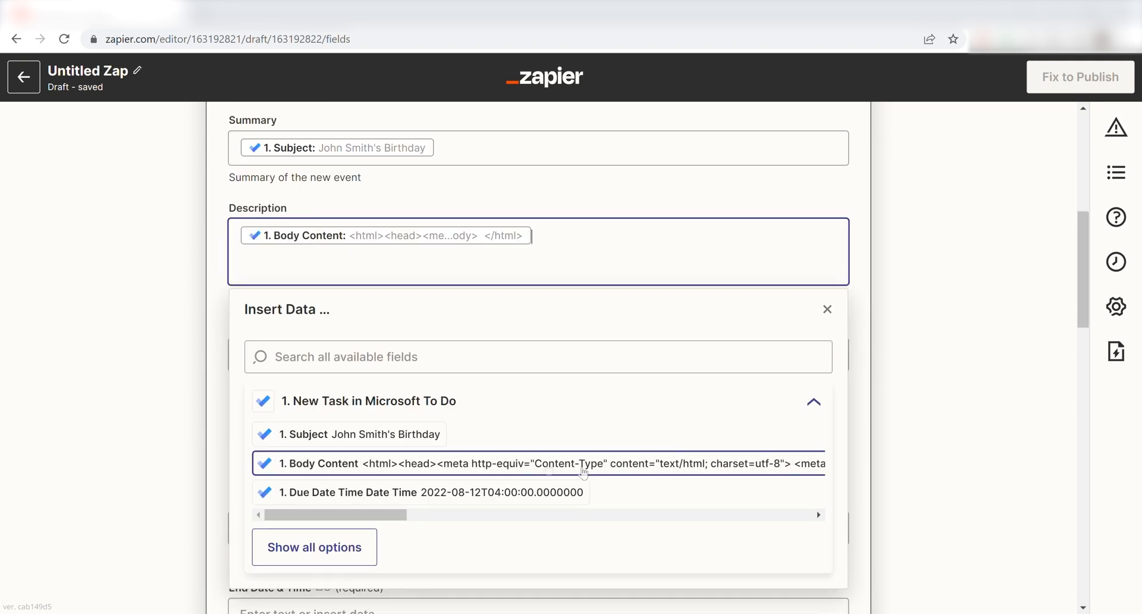
click(826, 309)
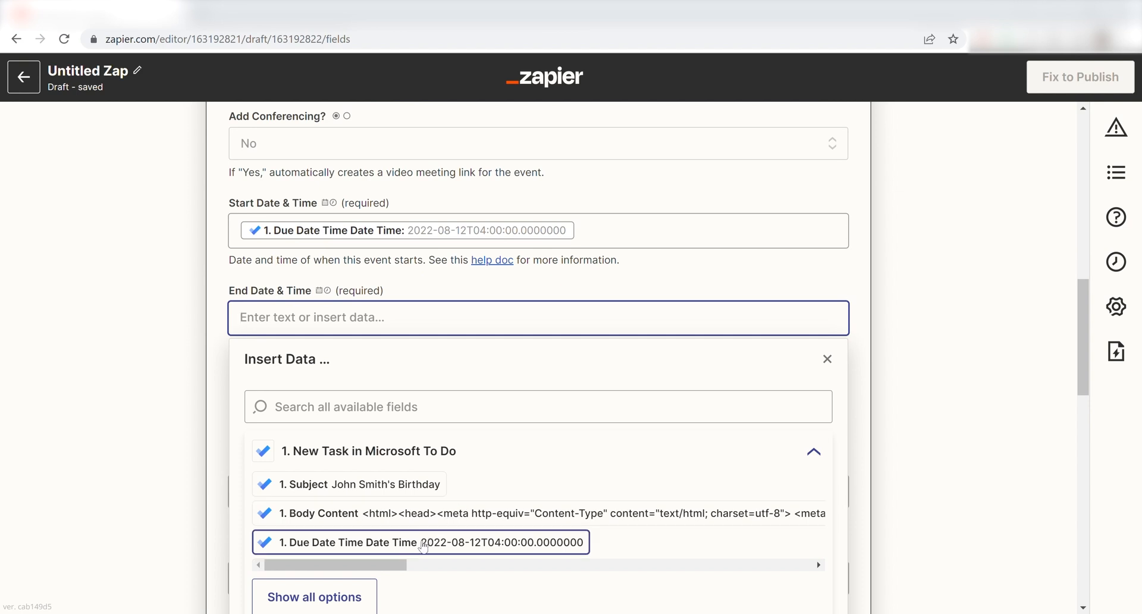
click(421, 541)
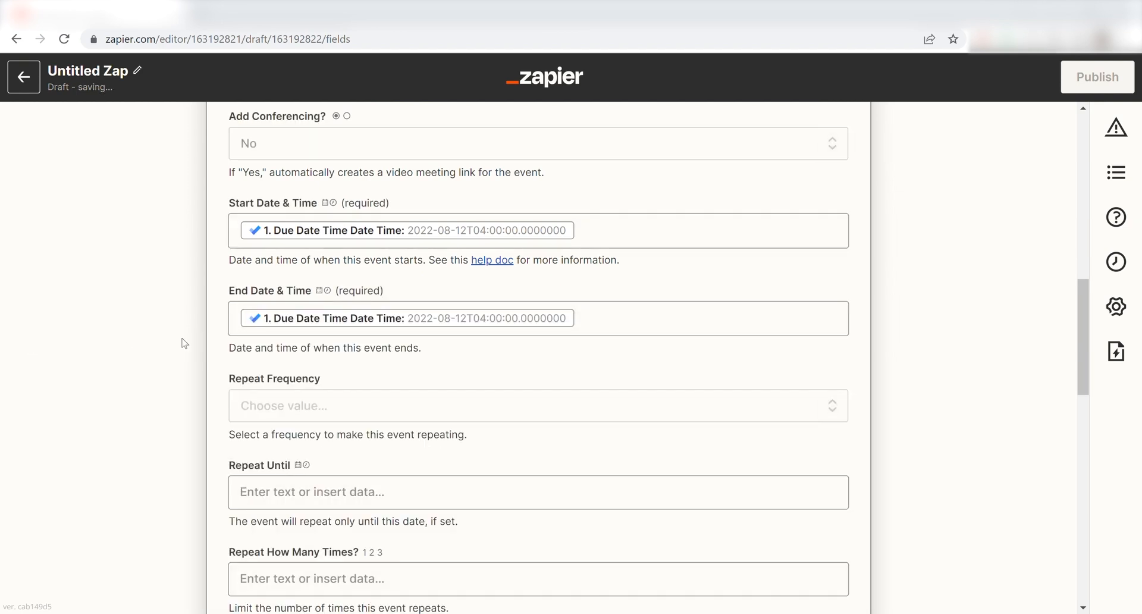
scroll(down, 3)
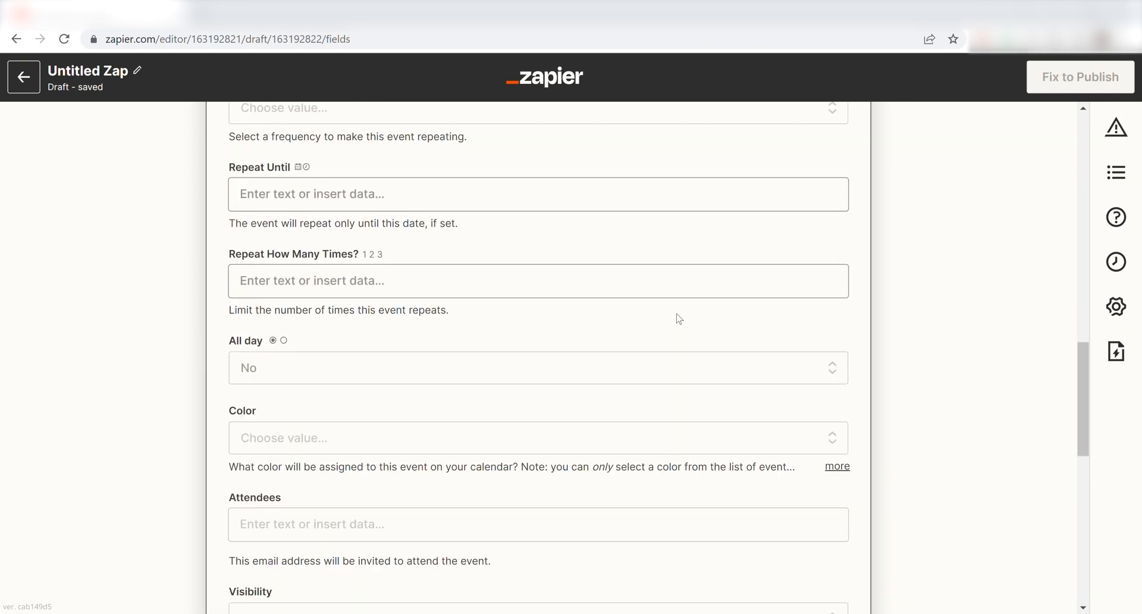
scroll(down, 3)
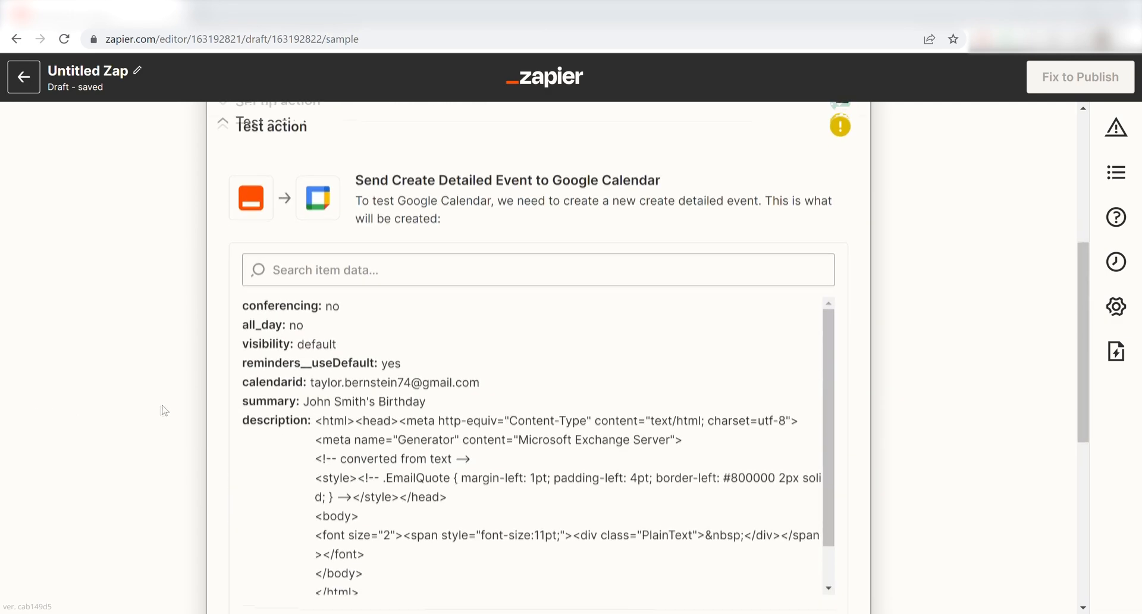
Step: Scroll down to the Test action section to create the John Smith's Birthday Bash event
scroll(down, 3)
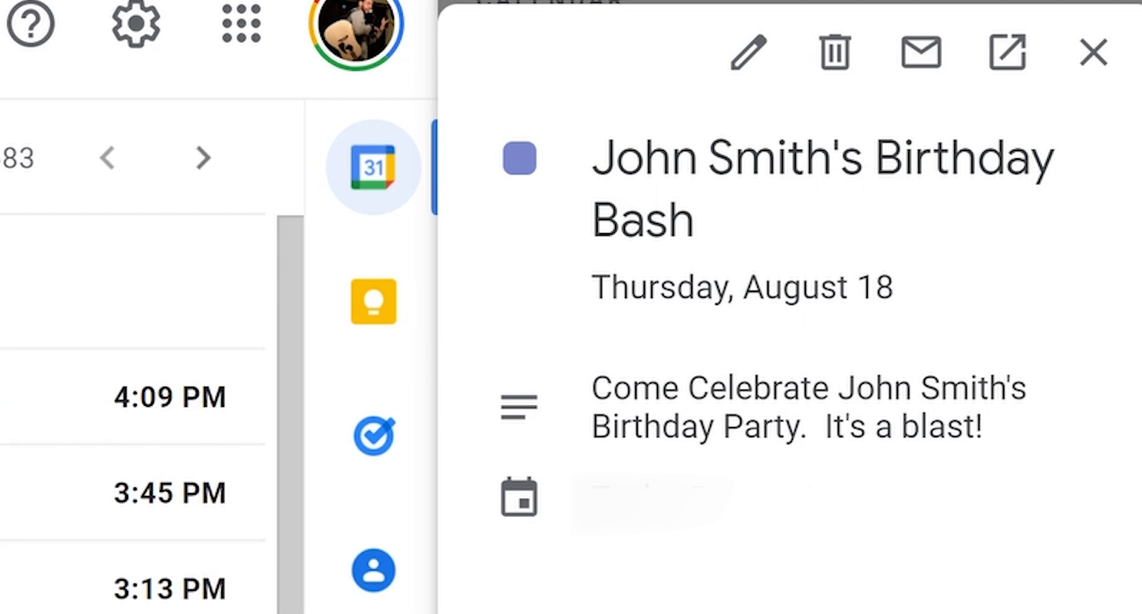
mouse_move(919, 53)
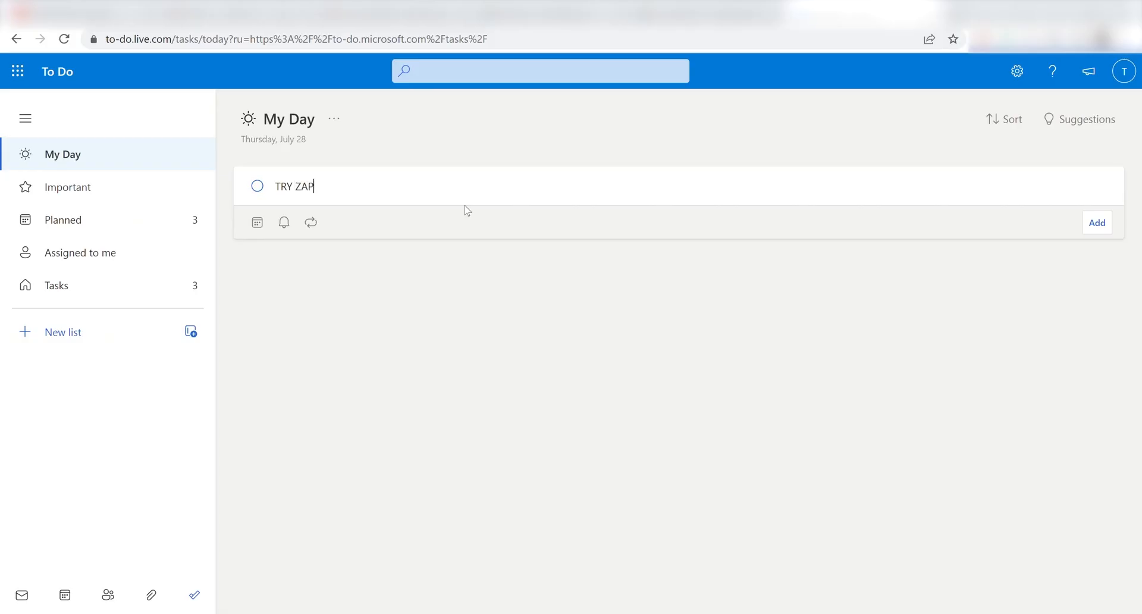
Step: Type the new My Day task title 'TRY ZAPIER!!! ITS AMA' so far
text(IER)
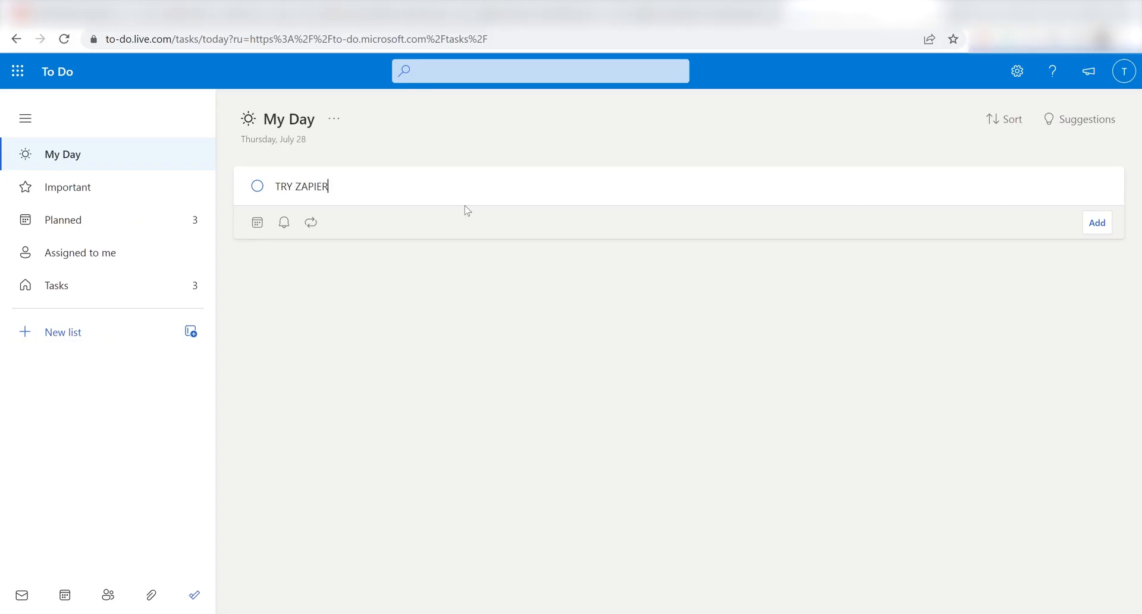
text(!!!)
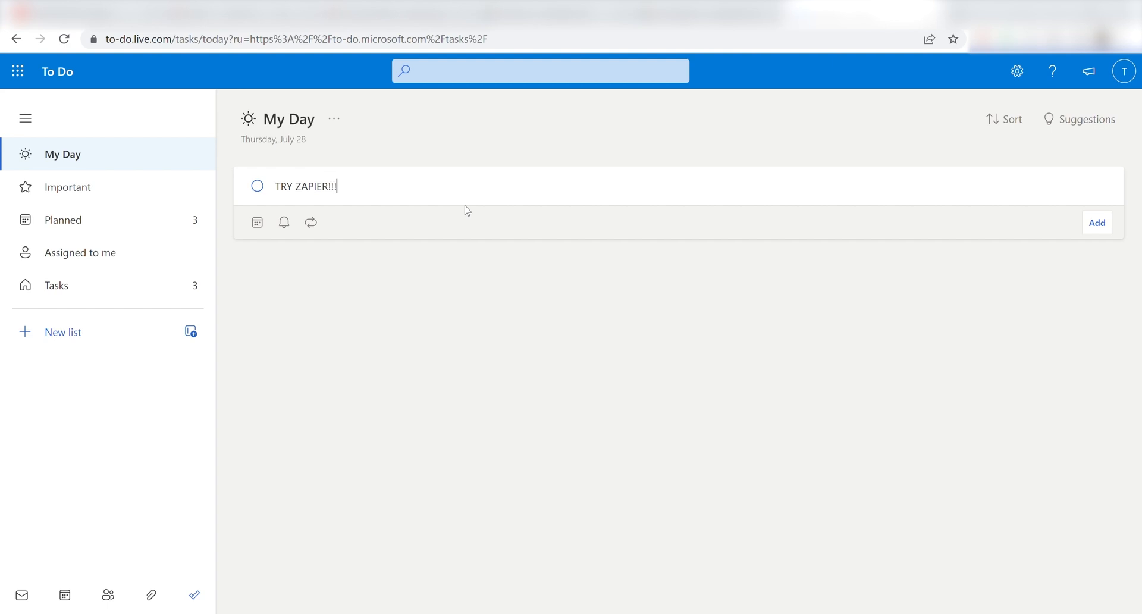
text(ITS)
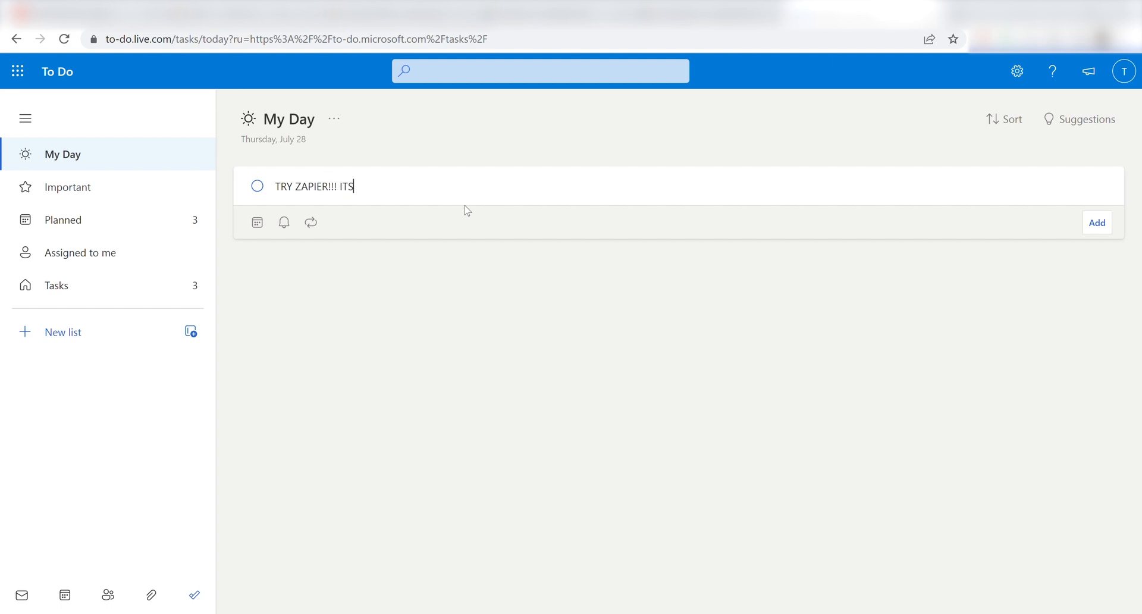
text(AMA)
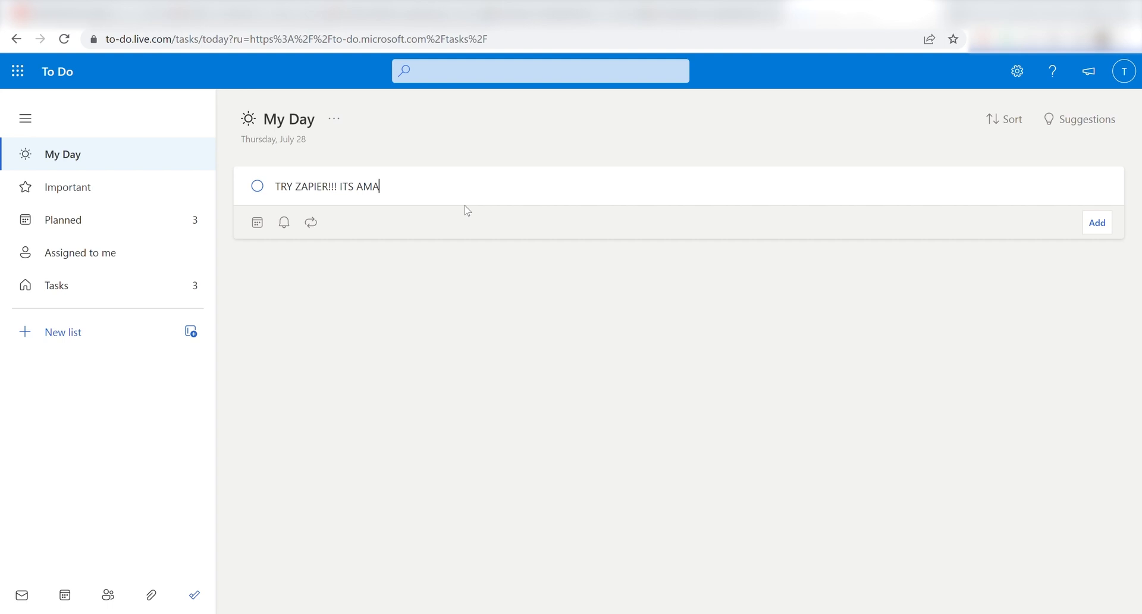